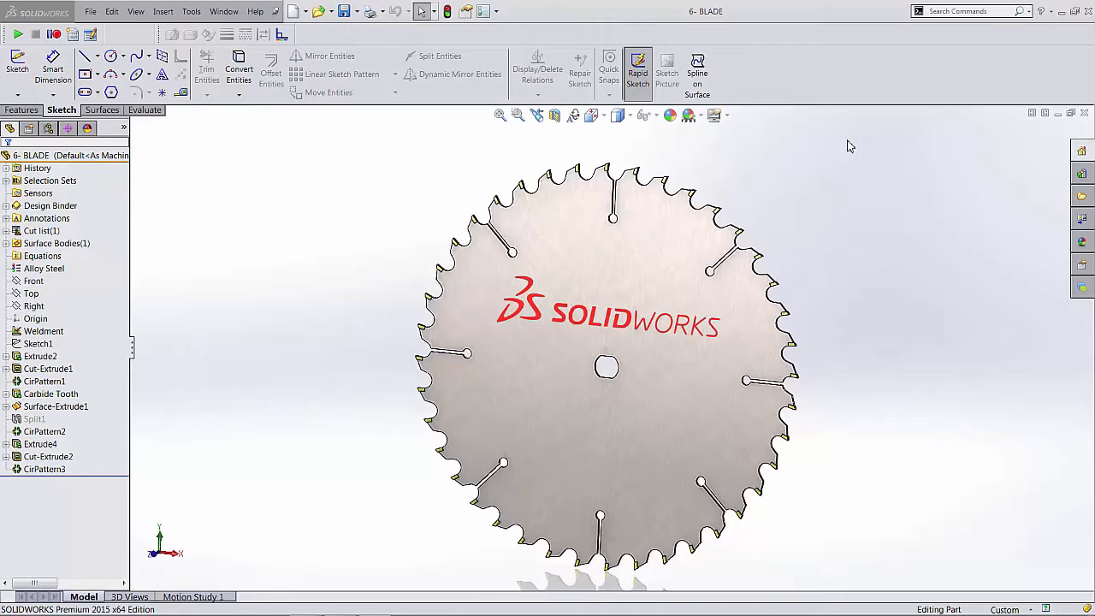
mouse_move(862, 141)
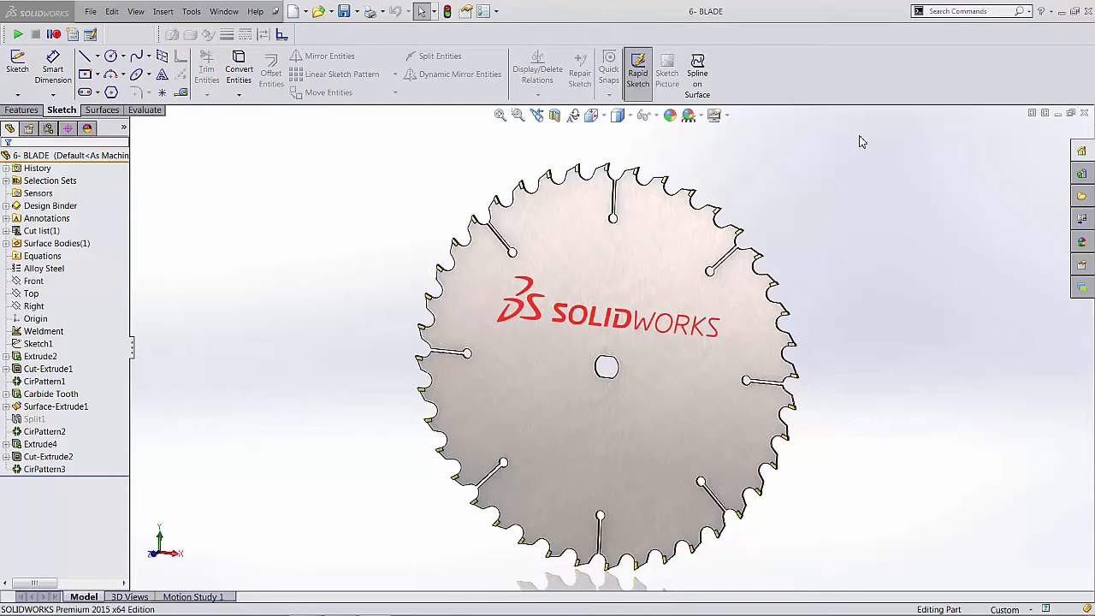
mouse_move(887, 175)
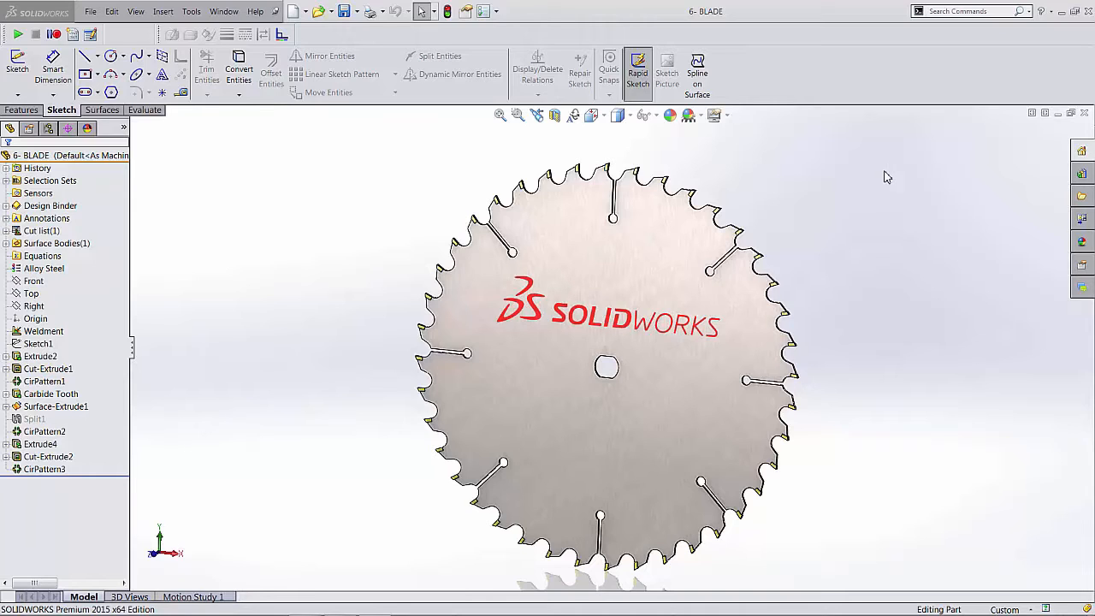
- Open a new sketch, Sketch10, on the blade's flat front face
left_click(34, 280)
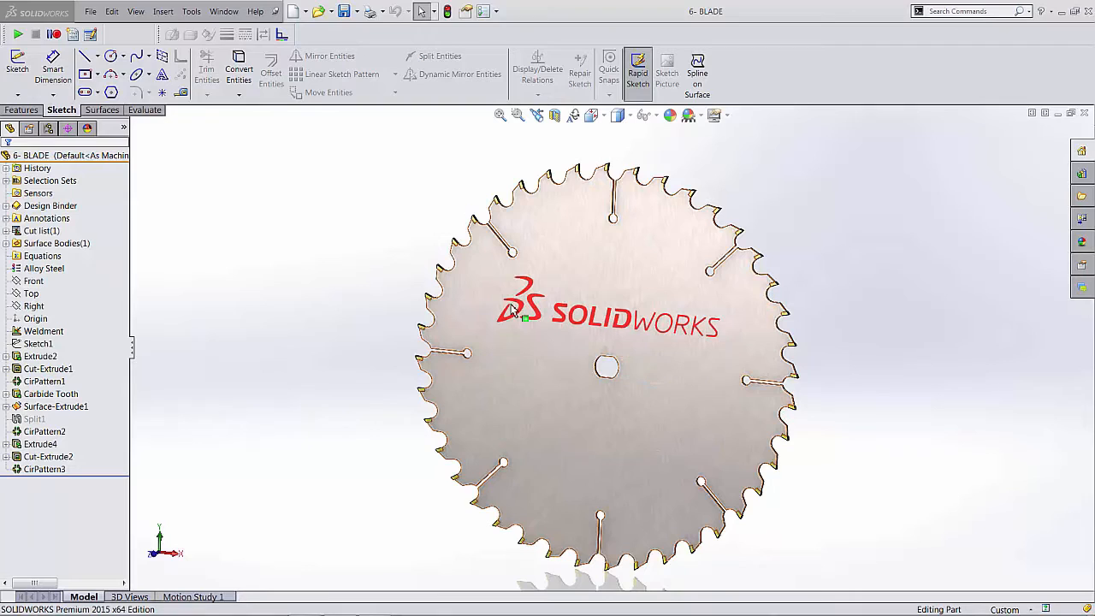
mouse_move(568, 248)
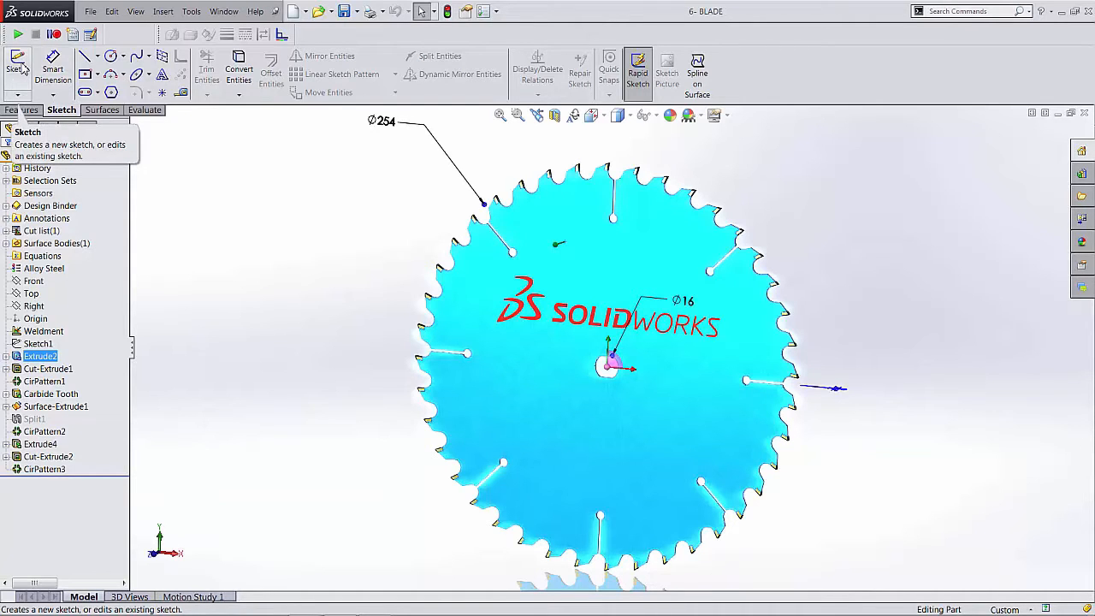
left_click(17, 60)
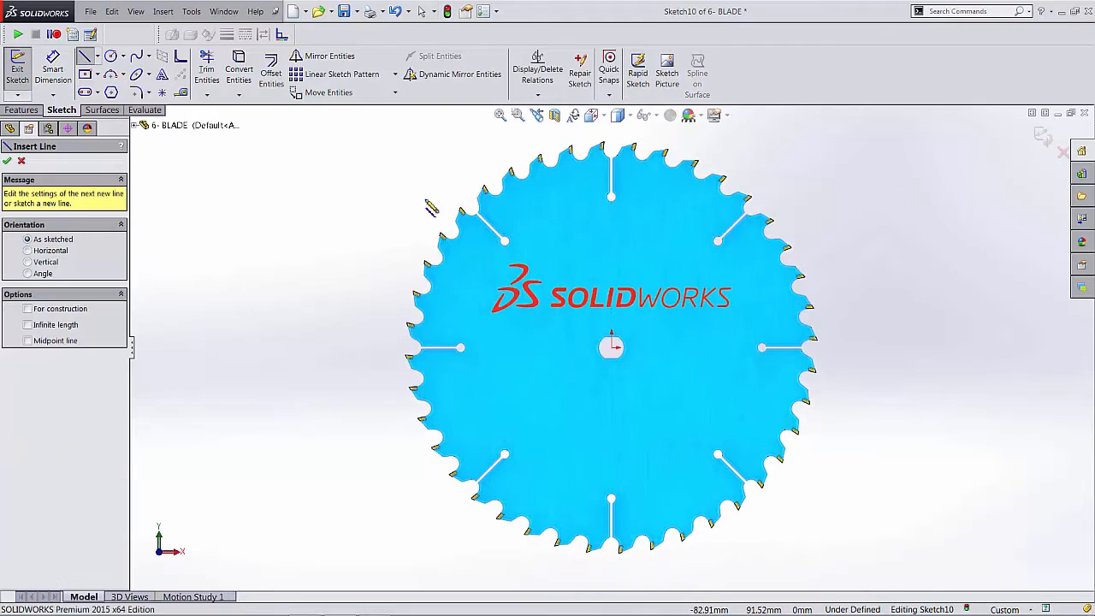
mouse_move(225, 208)
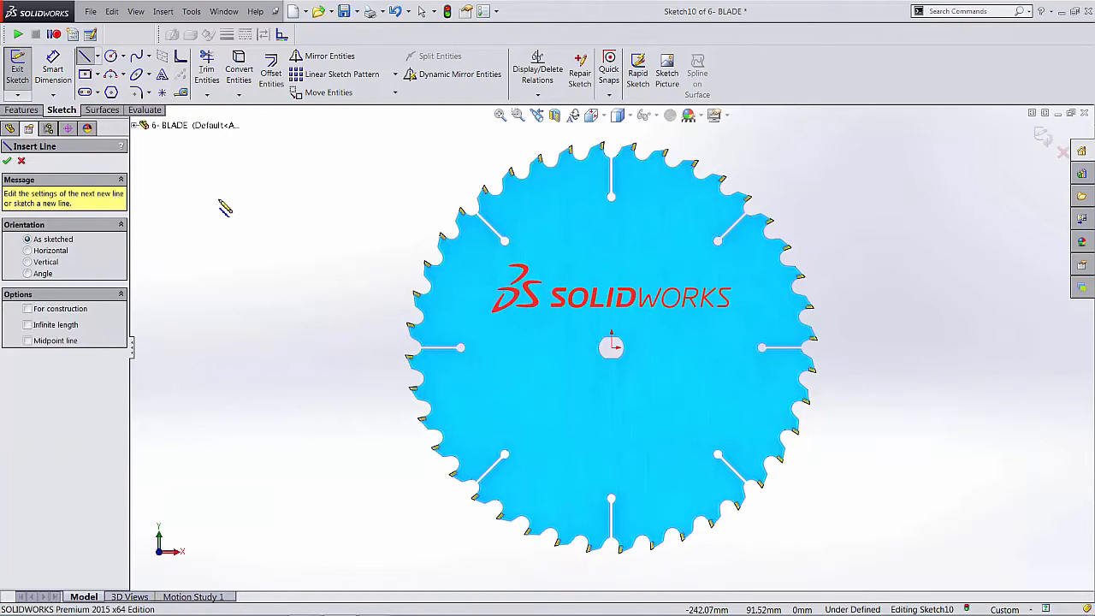
- Draw a horizontal line left of the blade and add tangent arcs at its ends
left_click_drag(219, 199, 308, 200)
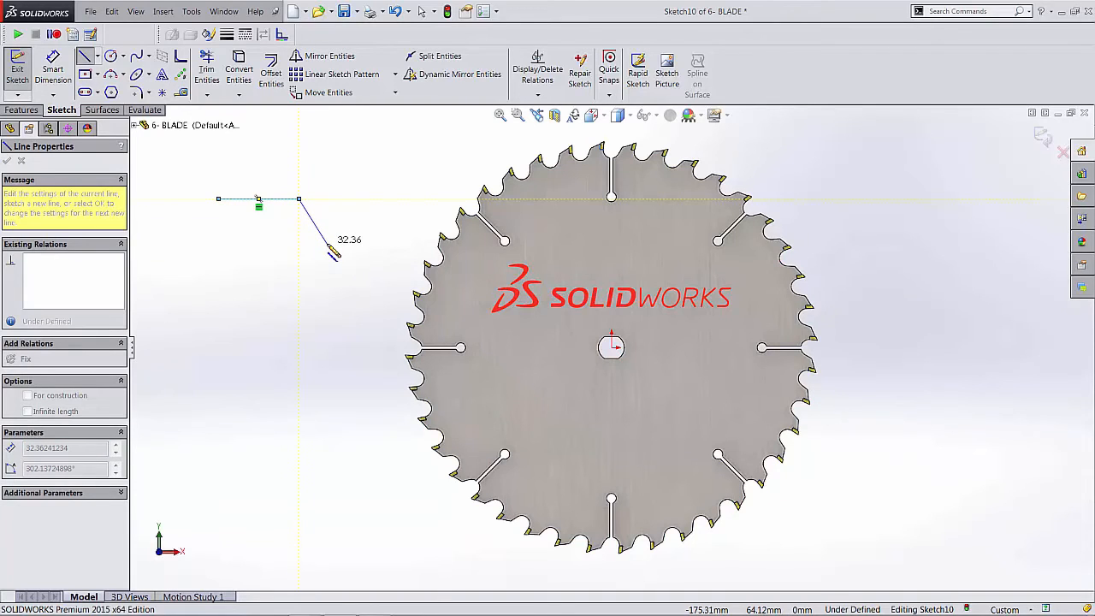
left_click_drag(334, 253, 321, 231)
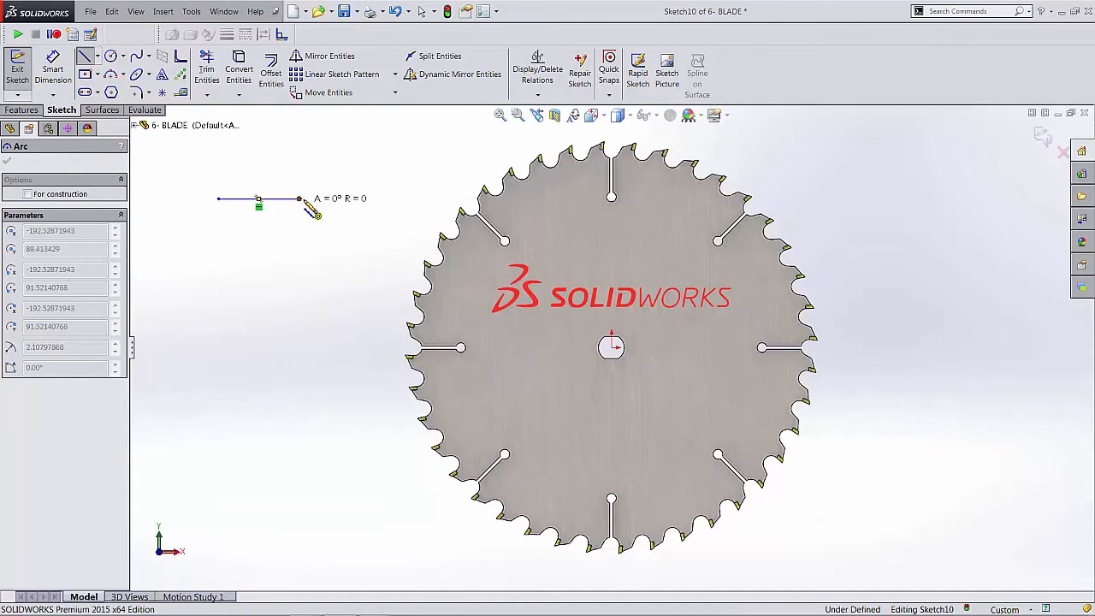
left_click_drag(300, 210, 317, 253)
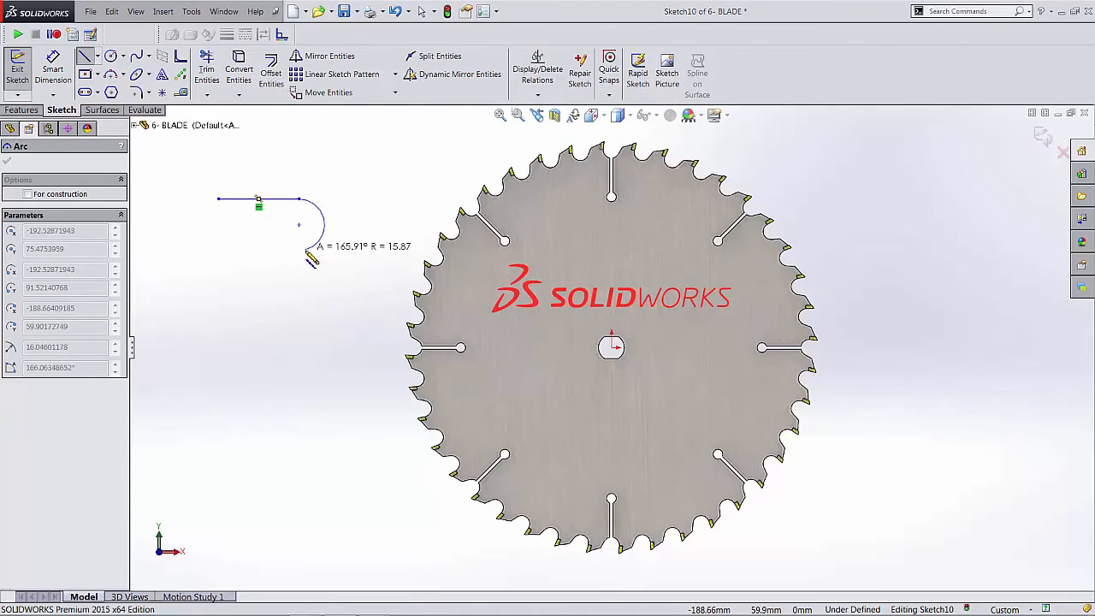
left_click_drag(312, 261, 341, 167)
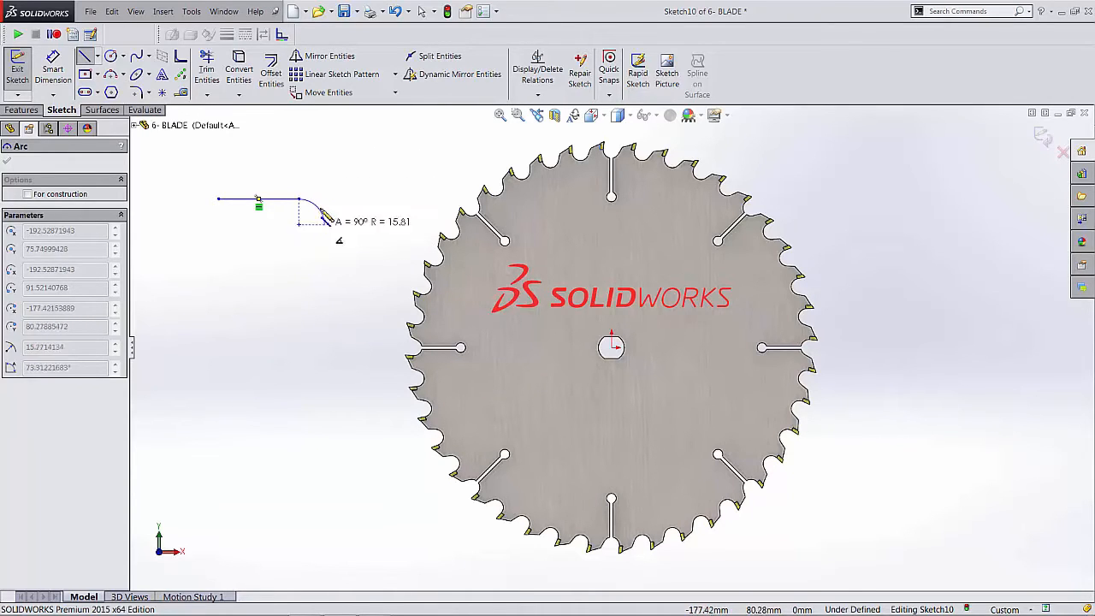
left_click_drag(326, 218, 349, 211)
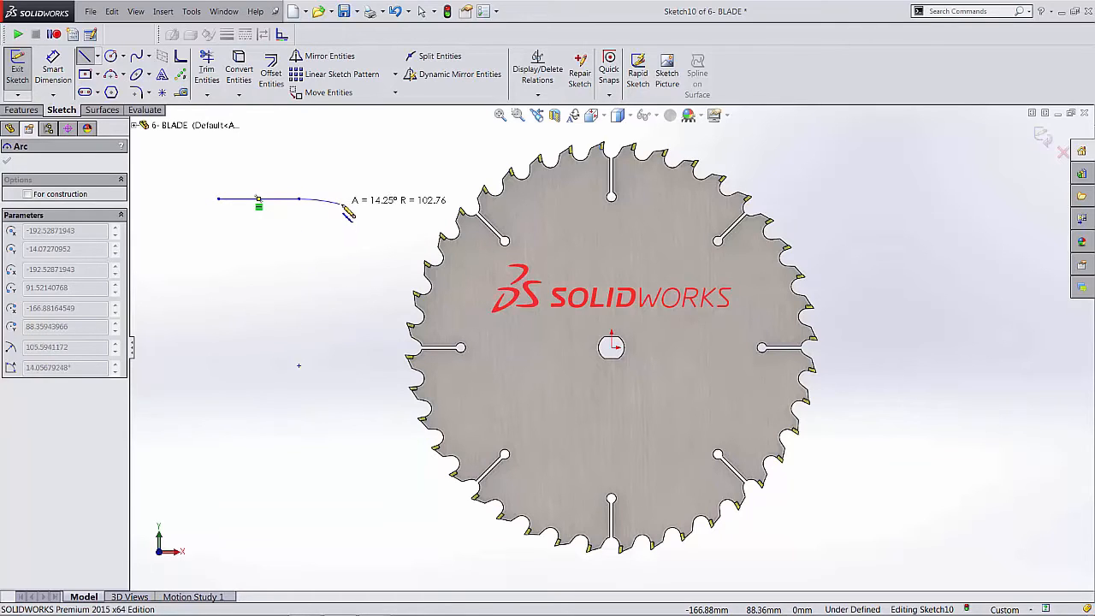
left_click_drag(349, 212, 351, 150)
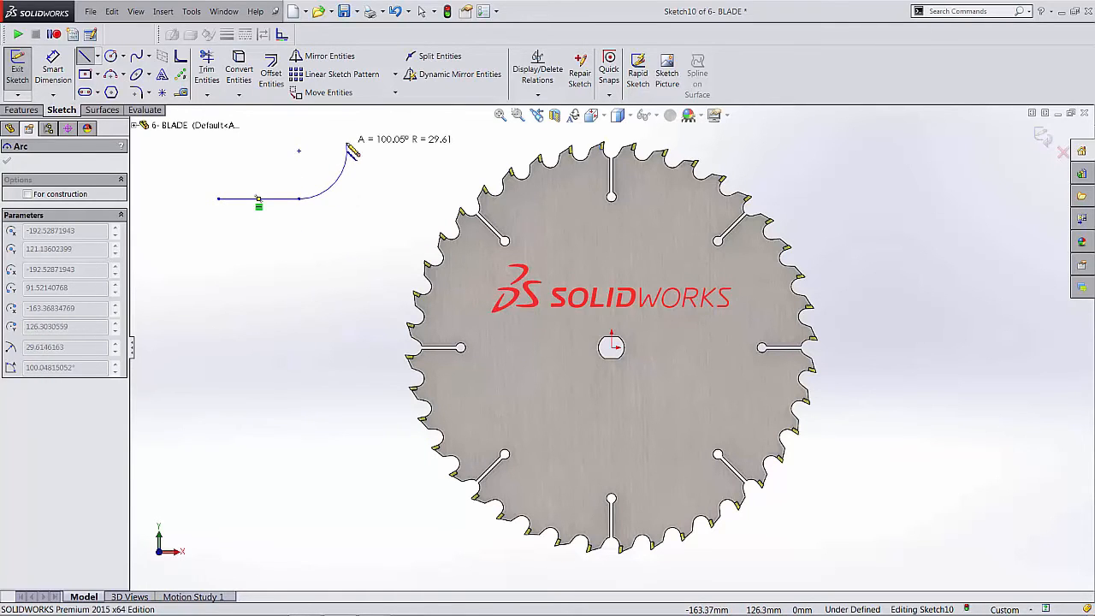
left_click_drag(351, 149, 351, 269)
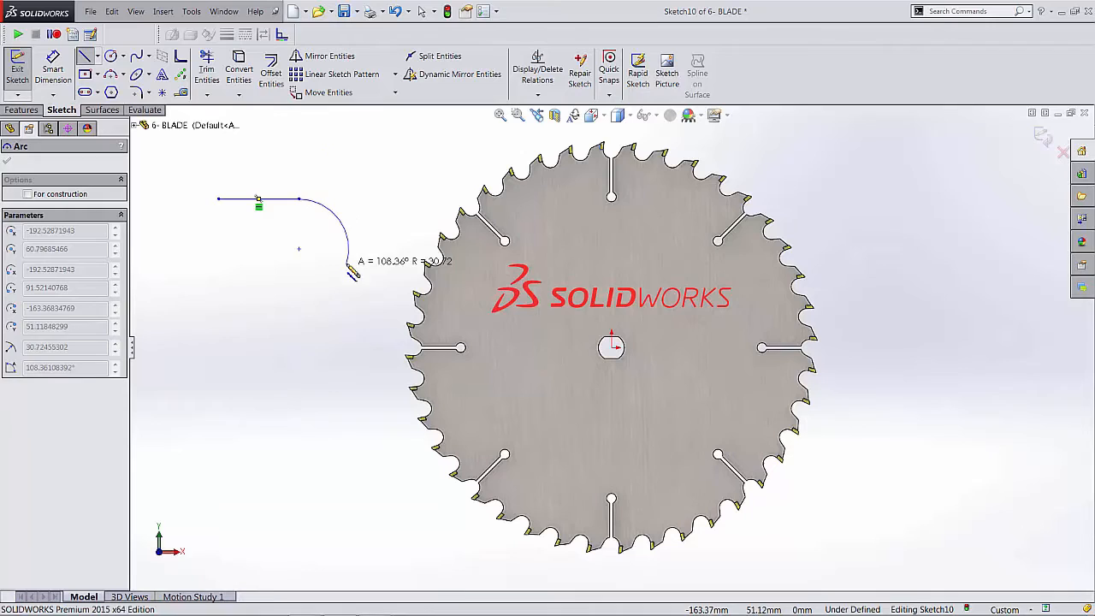
left_click_drag(351, 274, 338, 214)
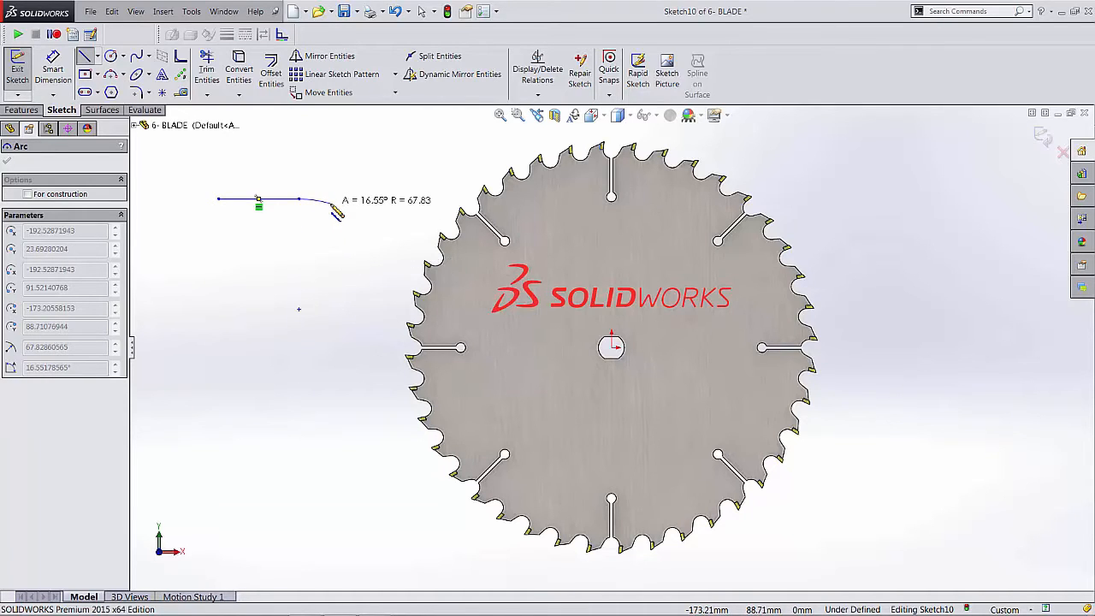
left_click_drag(336, 213, 328, 179)
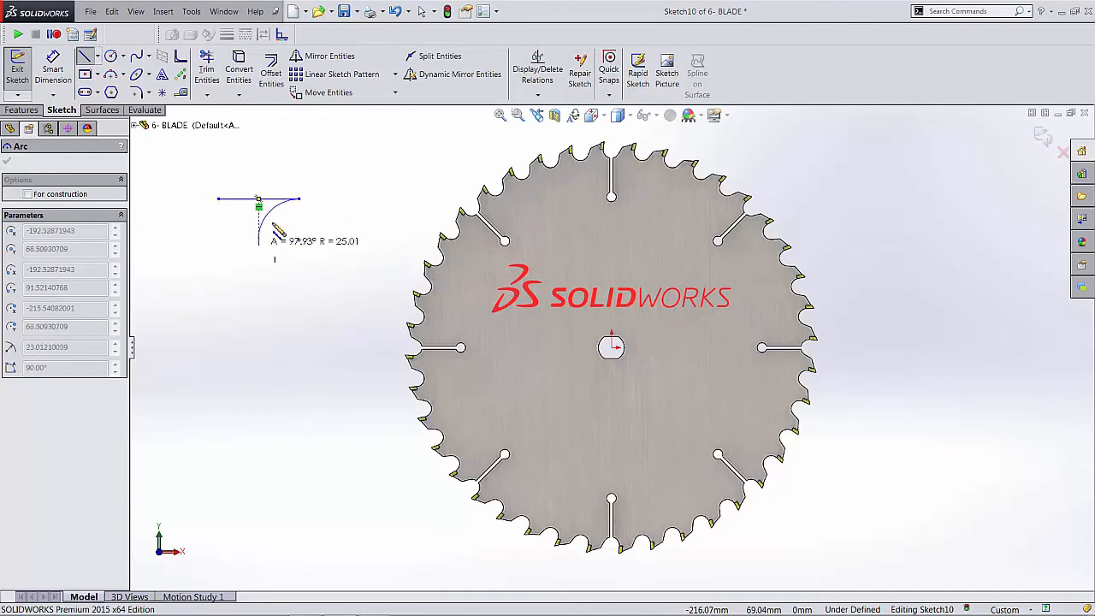
left_click_drag(274, 248, 300, 257)
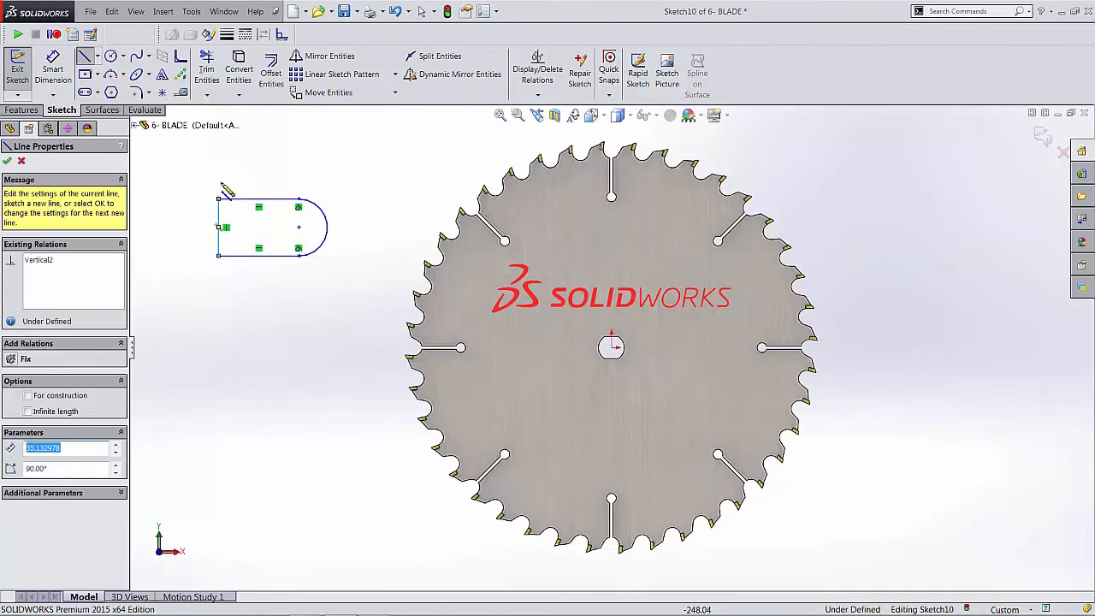
mouse_move(260, 186)
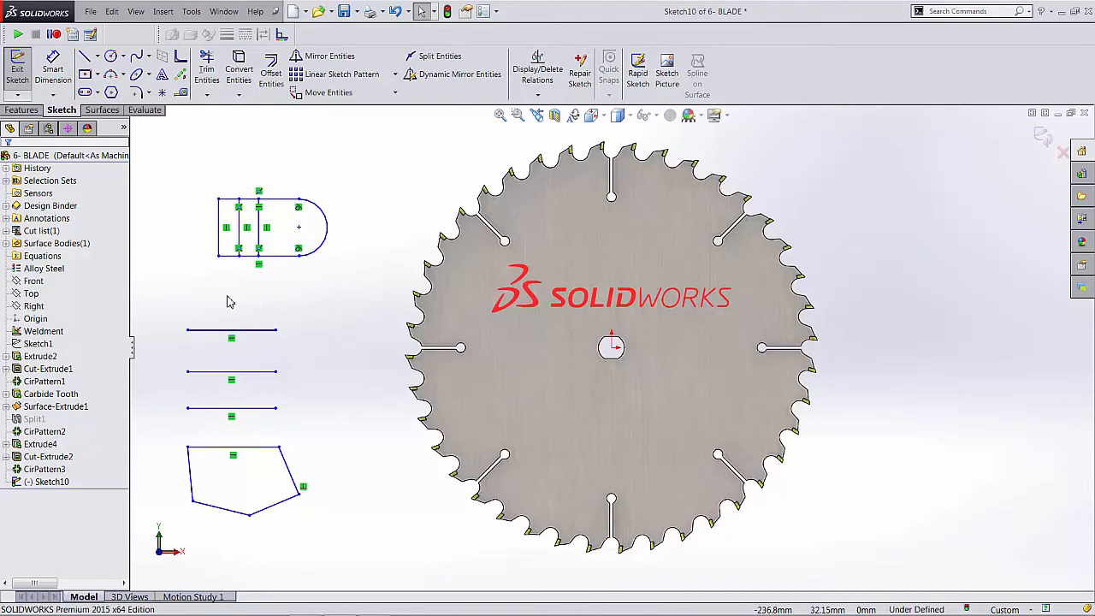
mouse_move(232, 291)
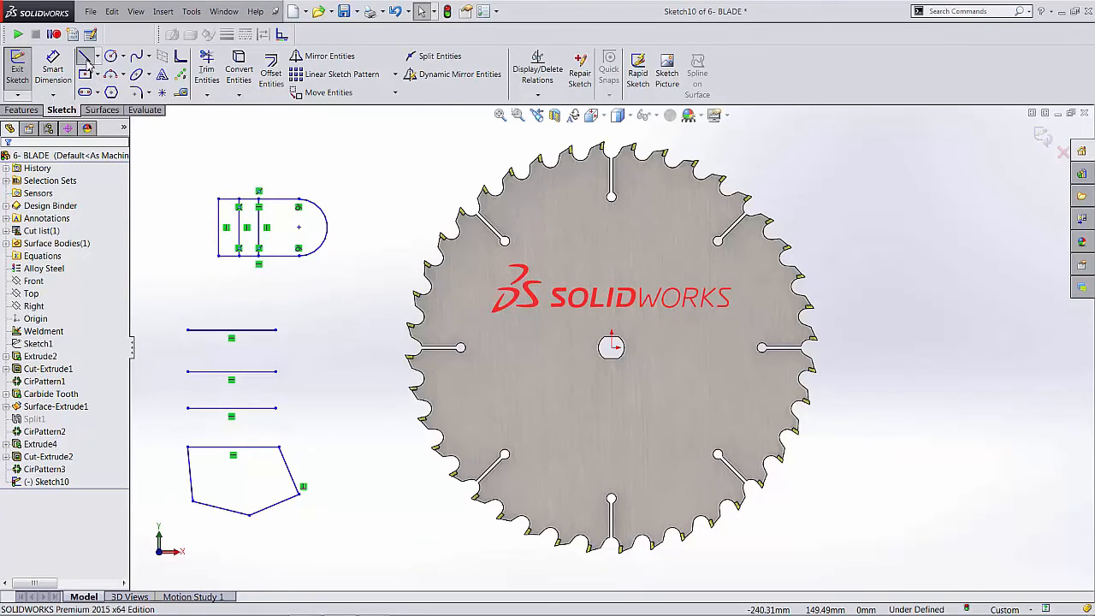
- Draw a vertical line down from the slot shape with the Line tool
left_click(85, 56)
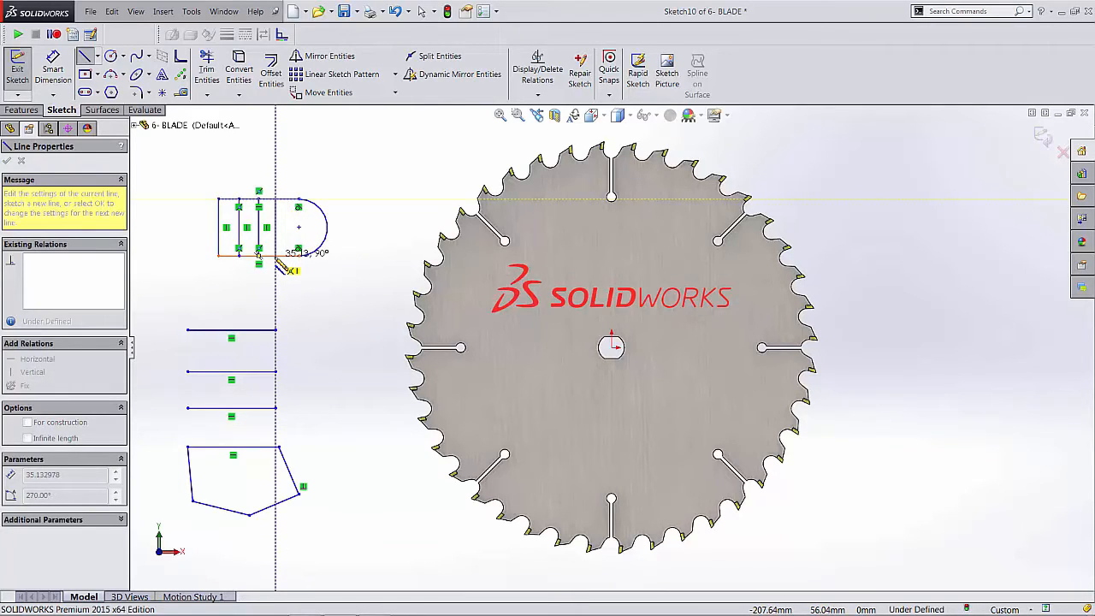
left_click_drag(291, 270, 330, 321)
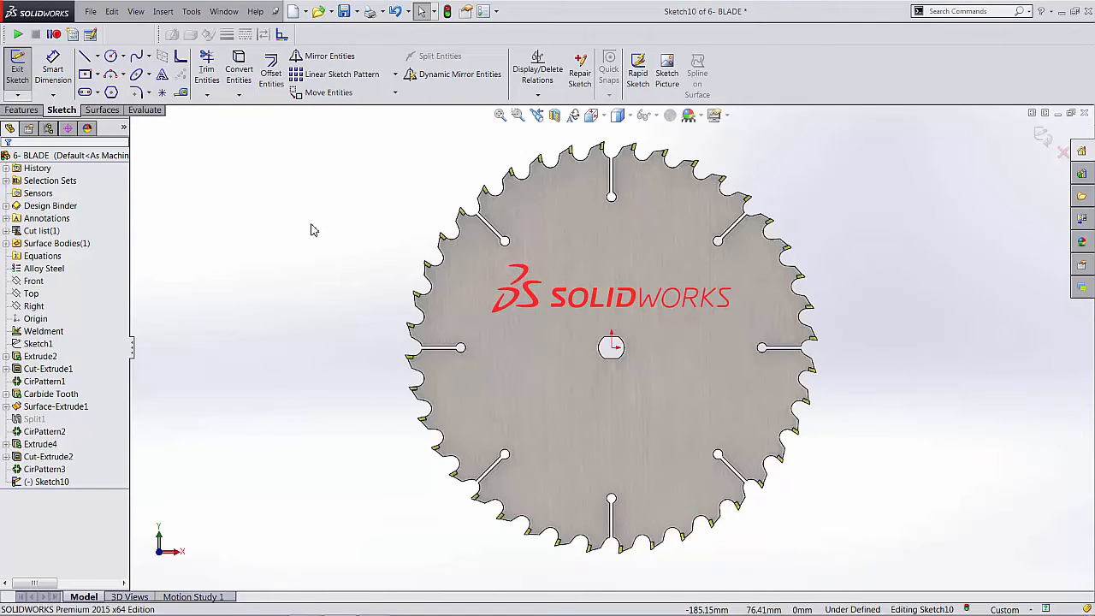
left_click(40, 356)
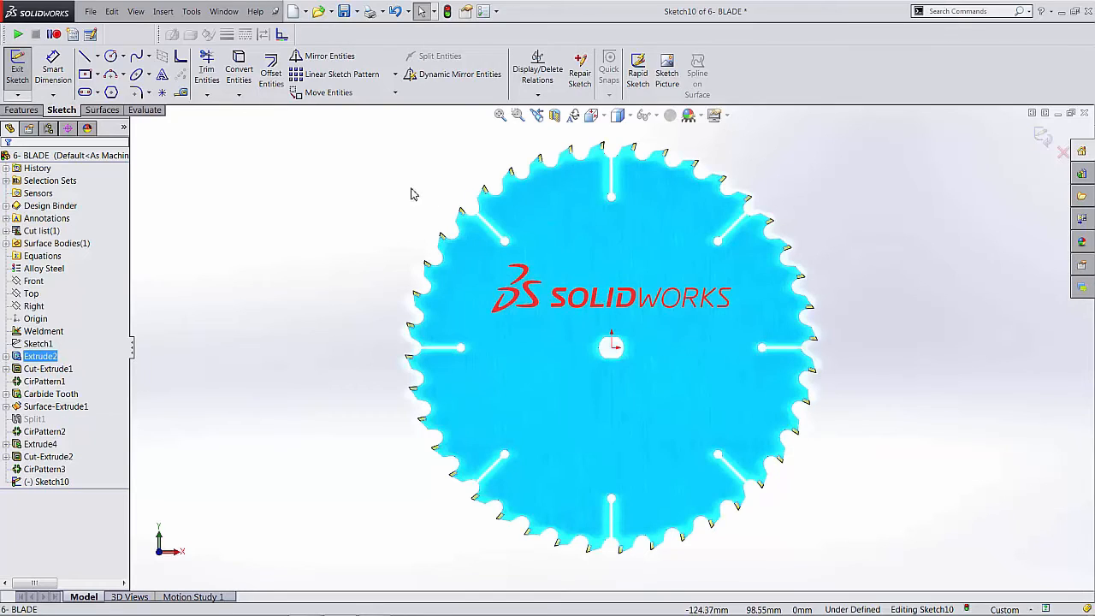
mouse_move(581, 243)
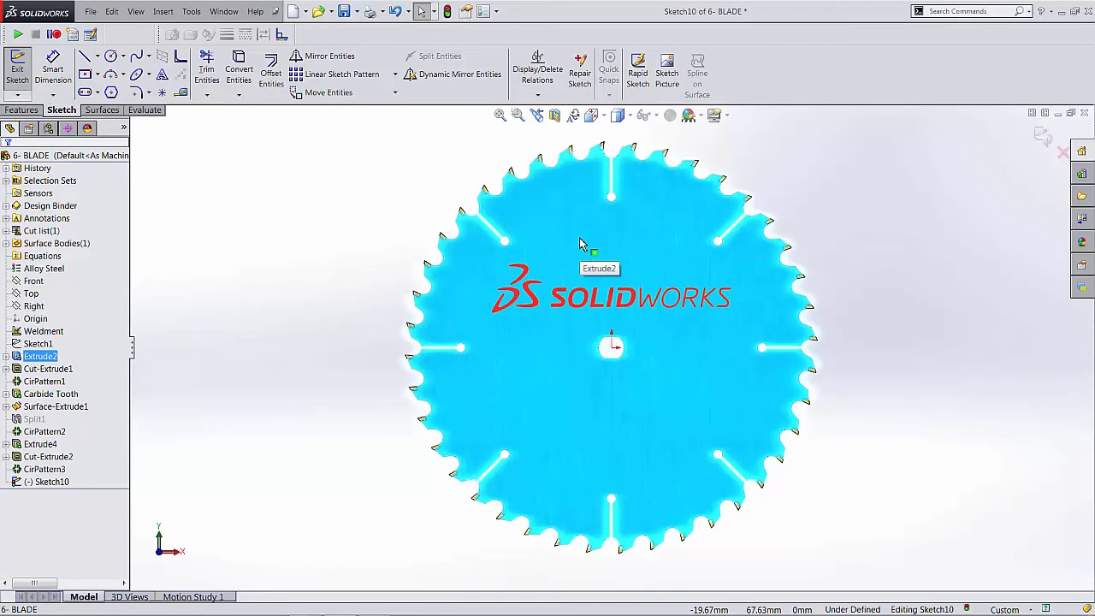
left_click(39, 356)
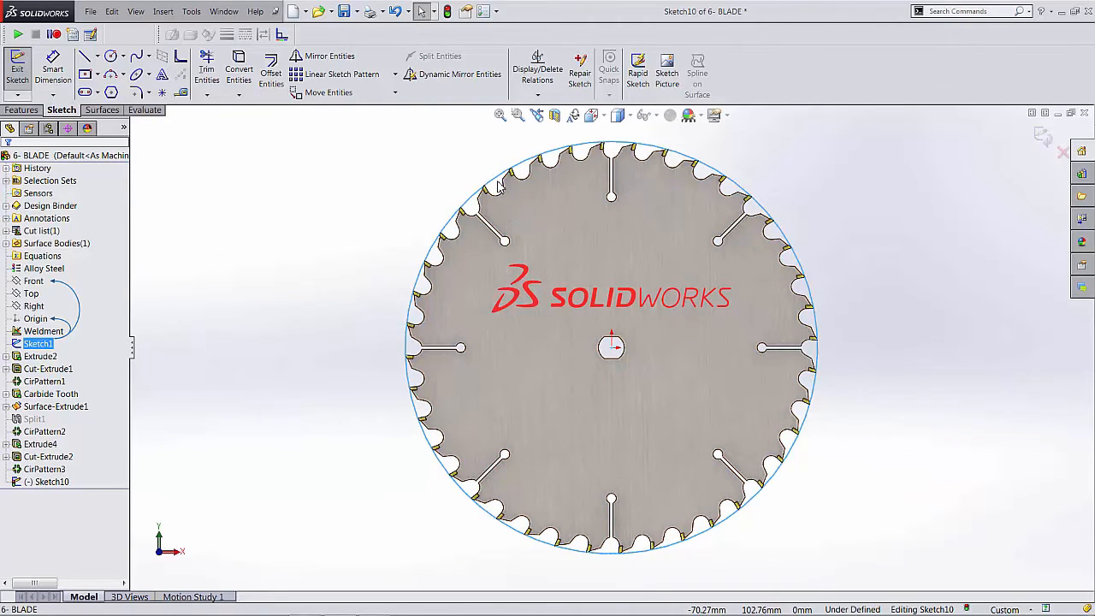
left_click(51, 394)
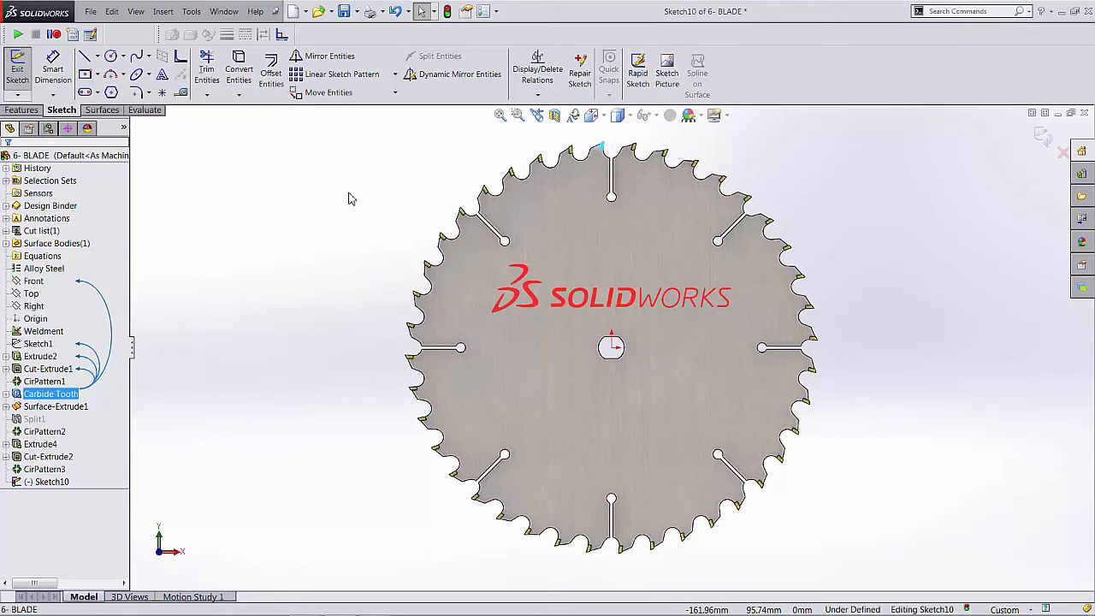
mouse_move(642, 255)
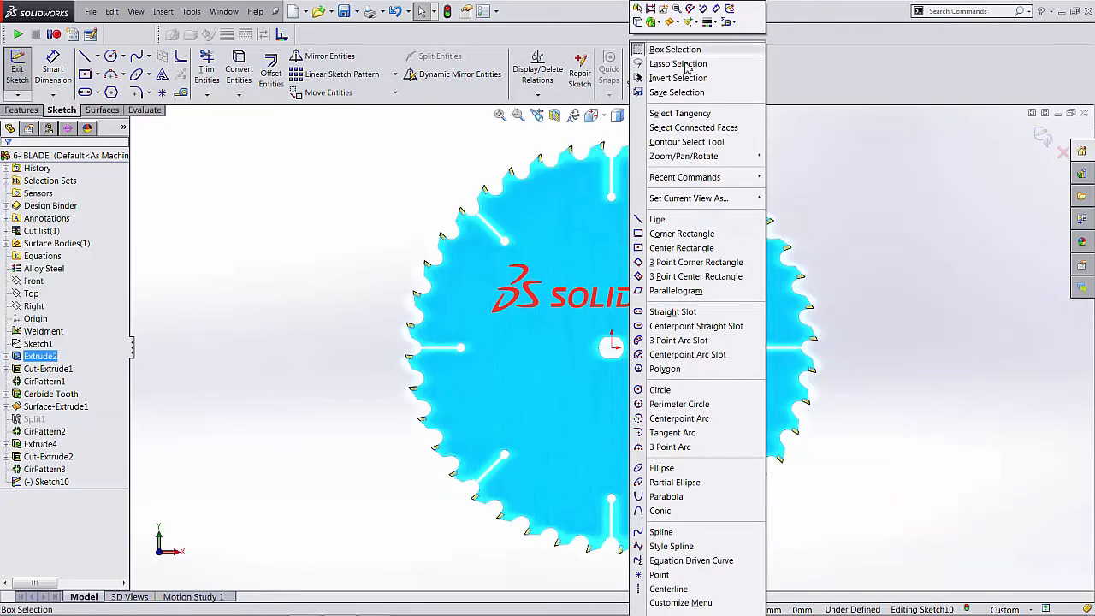
mouse_move(689, 197)
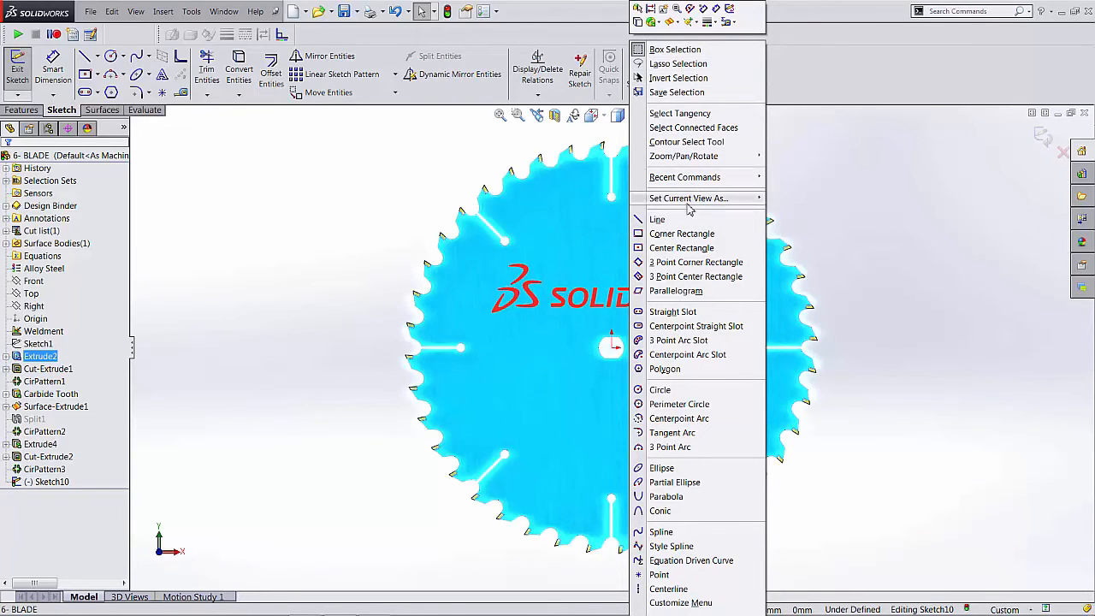
mouse_move(675, 49)
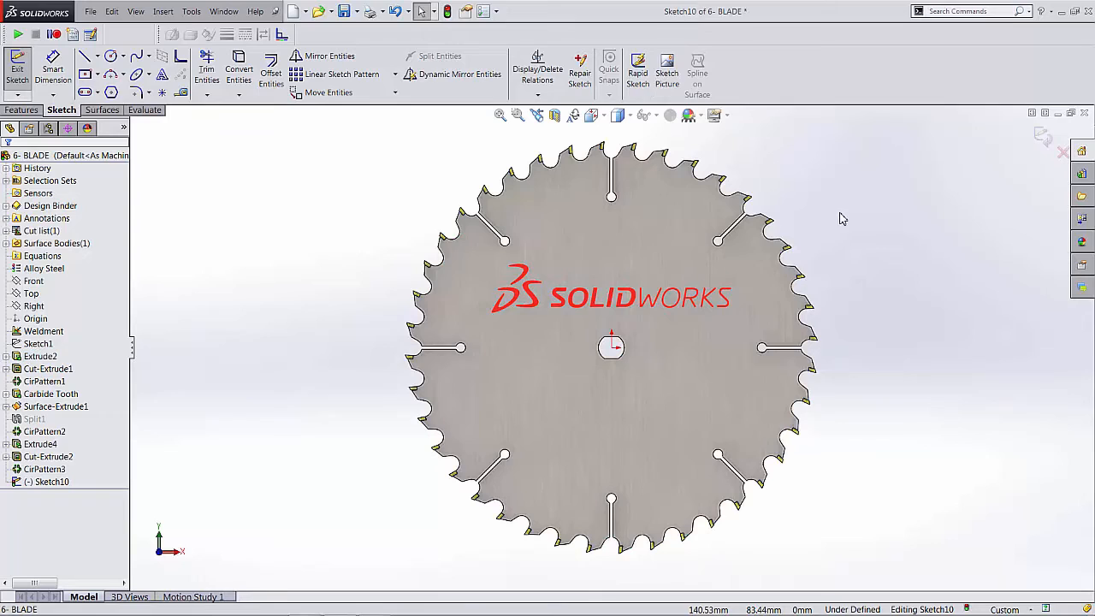
mouse_move(922, 157)
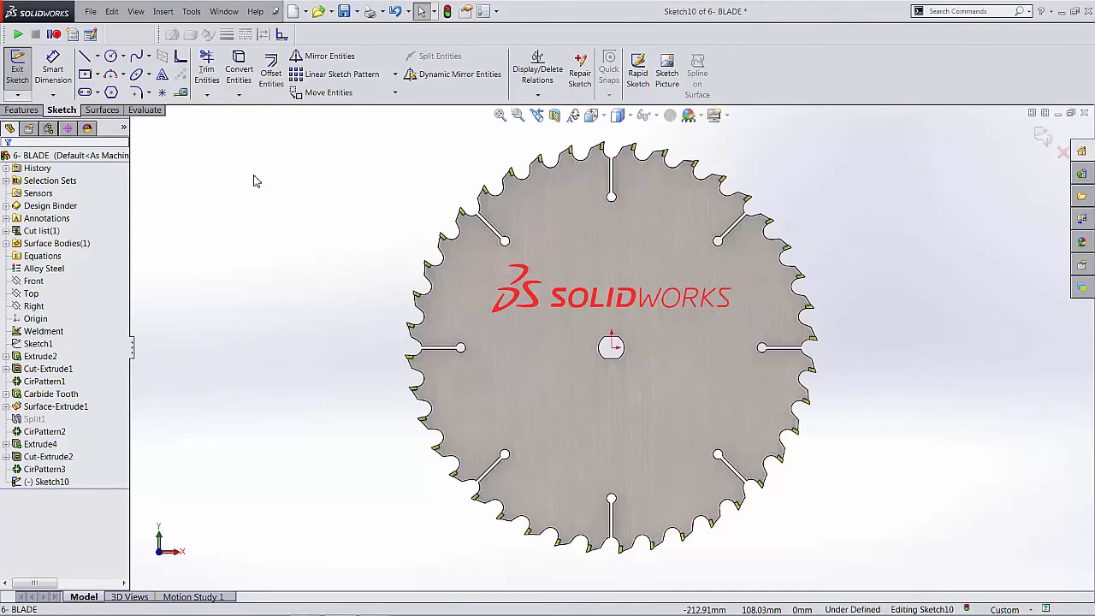
- Exit the sketch, select the arbor hole faces for a 0.5 mm fillet, then cancel
left_click(22, 110)
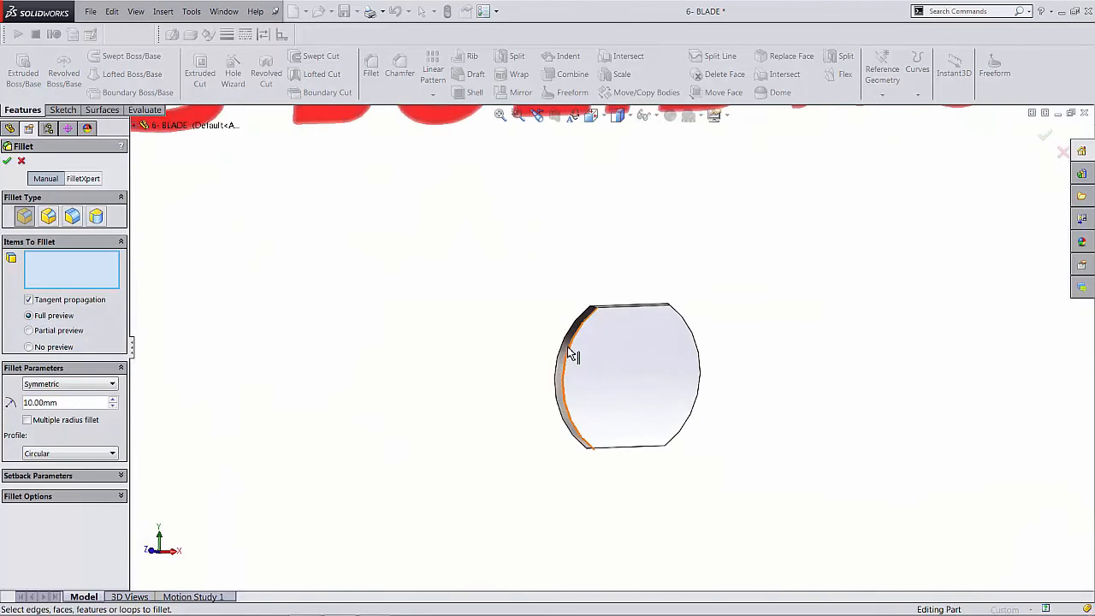
left_click(569, 355)
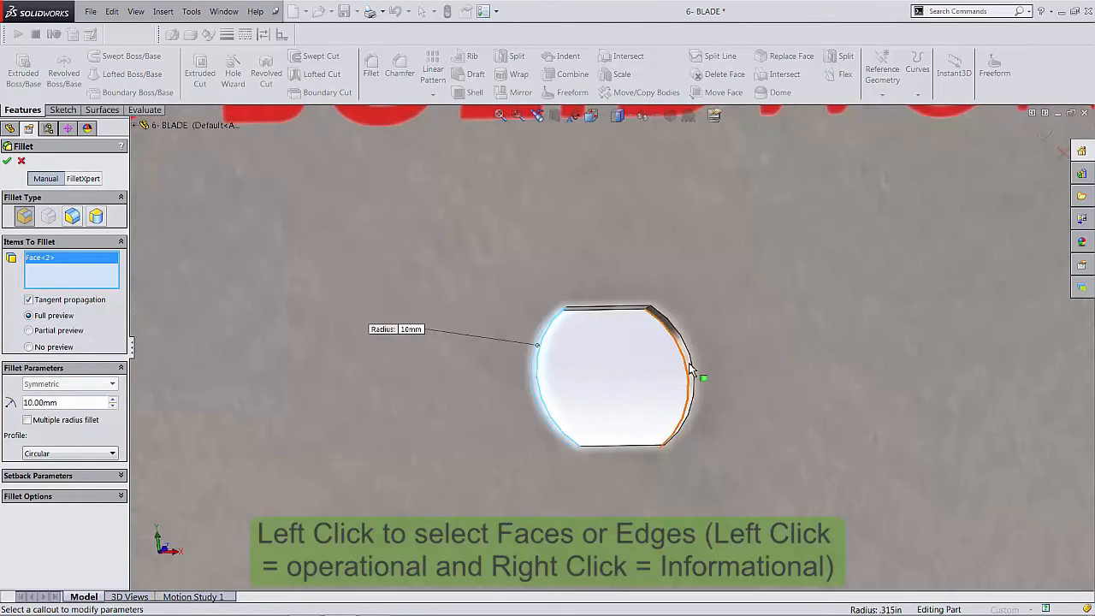
left_click(680, 385)
type("0.5")
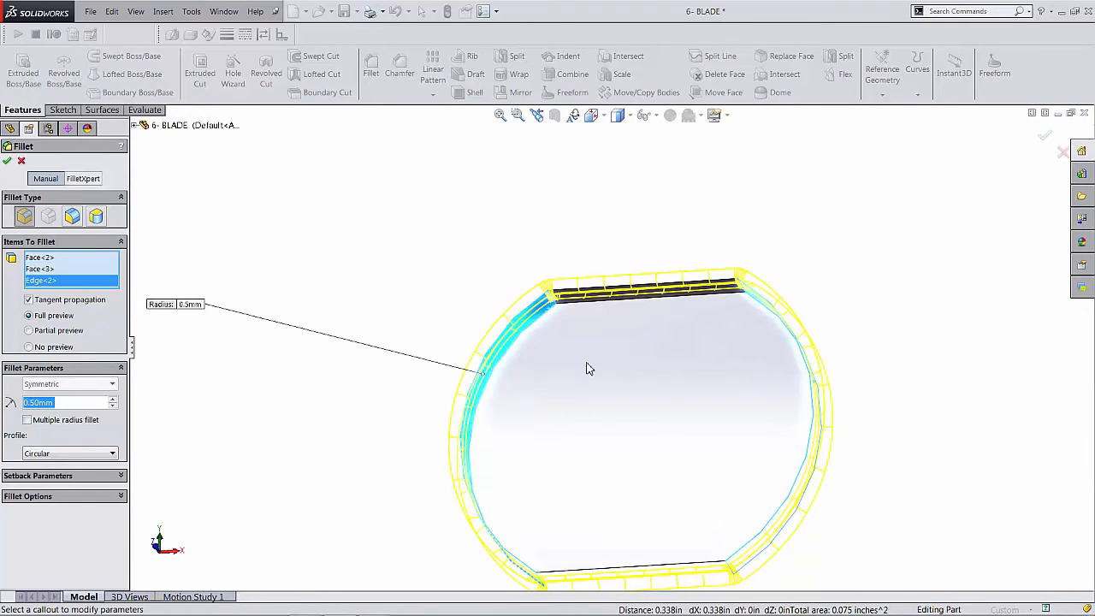
mouse_move(550, 318)
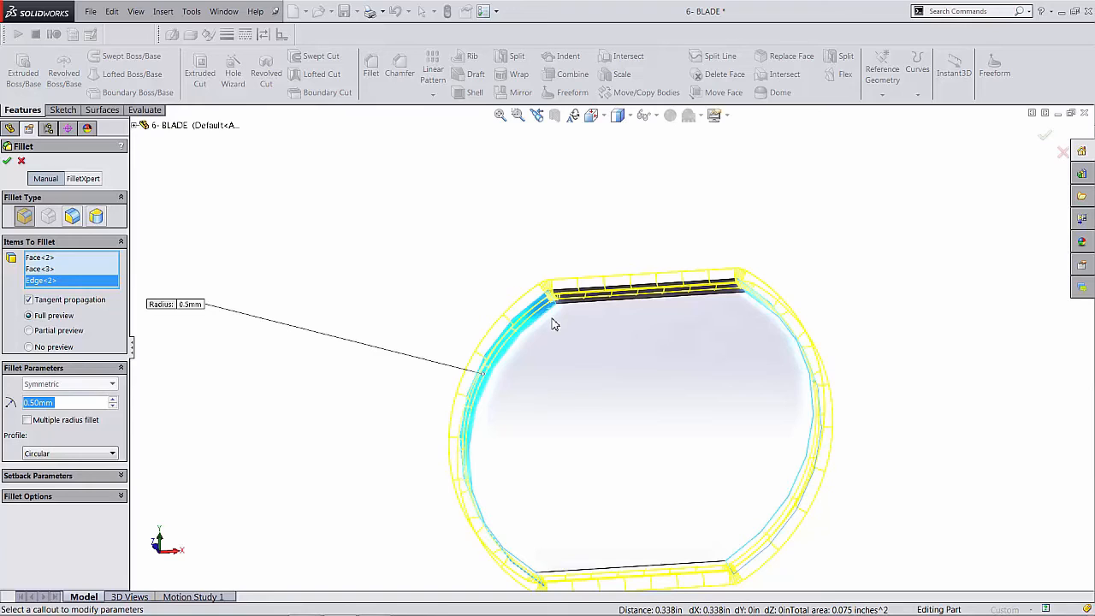
left_click(7, 162)
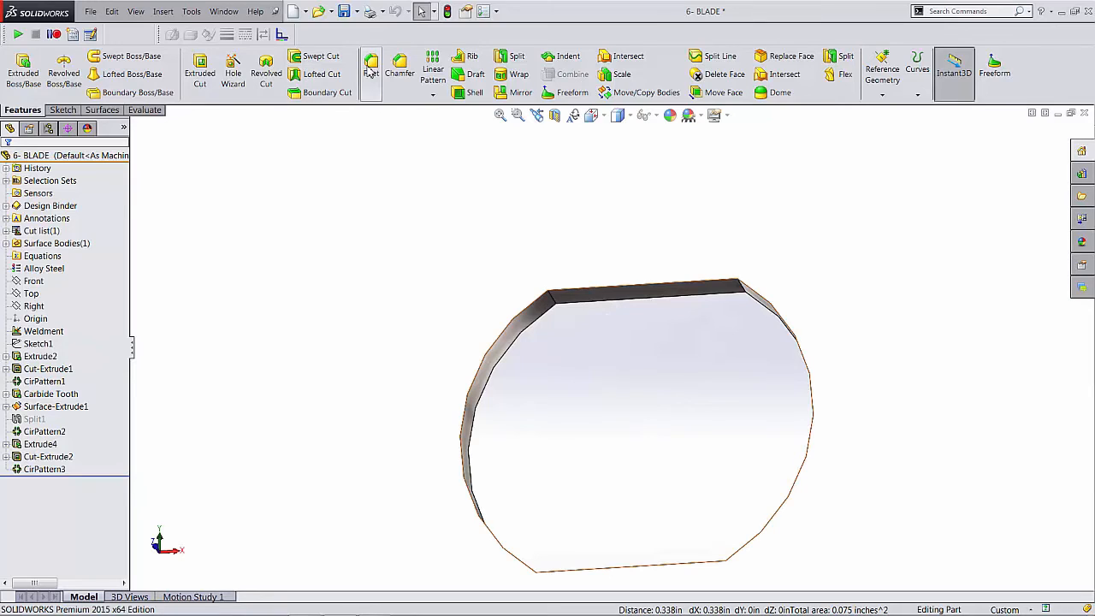
- Add Fillet1, a 0.5 mm fillet on the arbor hole's edges
left_click(370, 69)
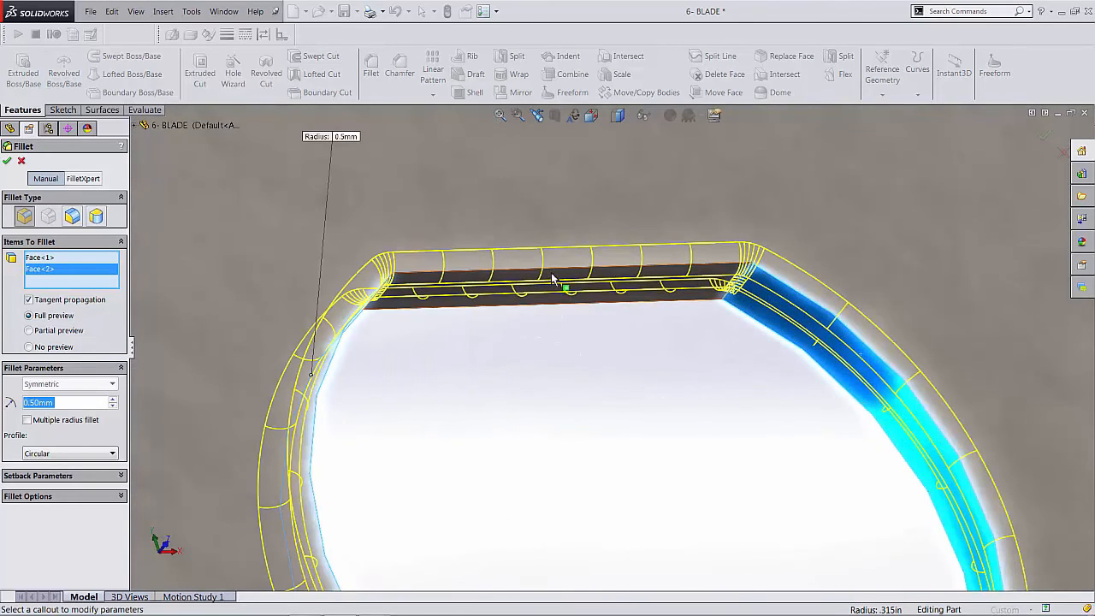
left_click(557, 303)
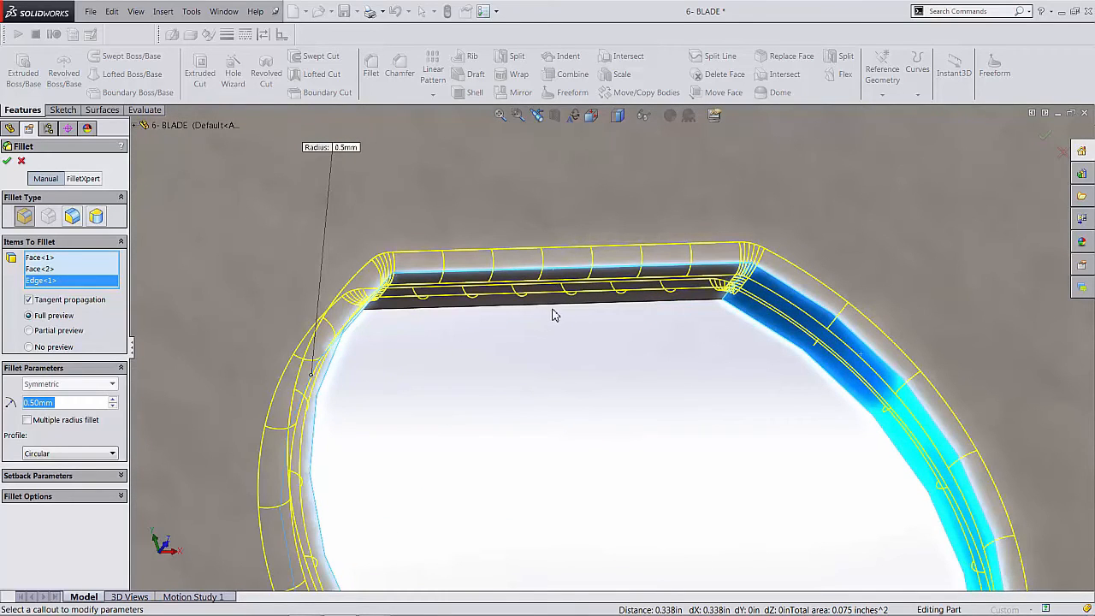
mouse_move(650, 318)
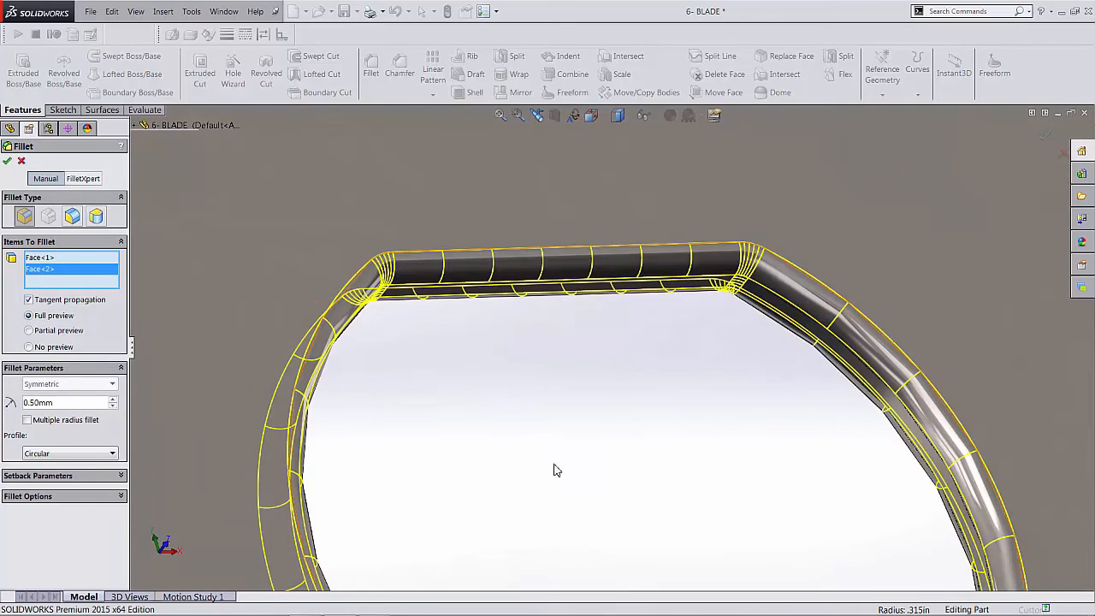
left_click(8, 162)
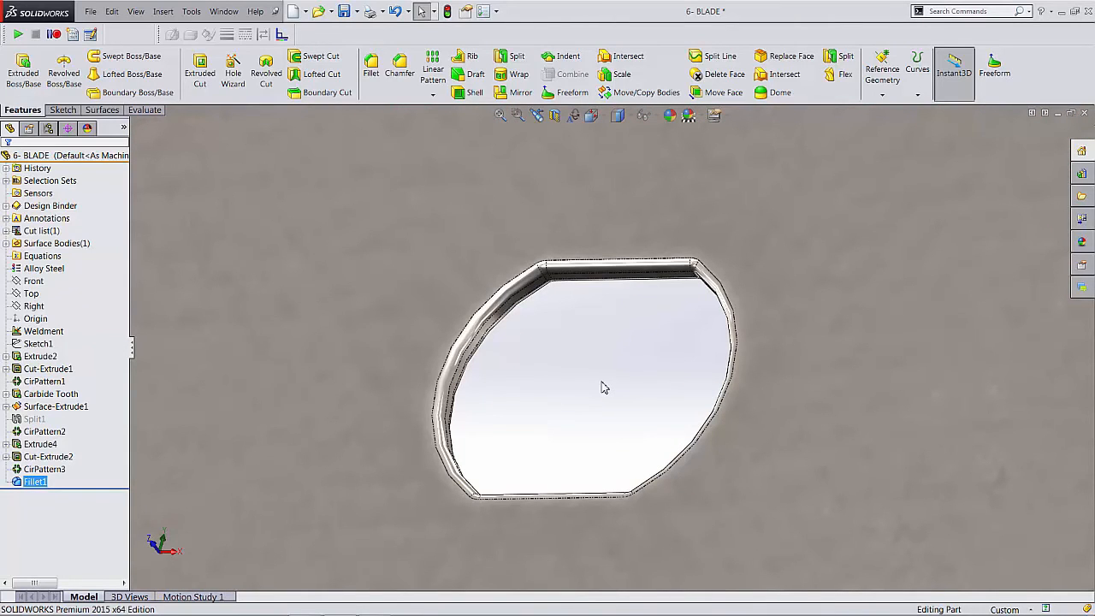
- Undo Fillet1 so the feature tree ends at CirPattern3 again
scroll("down", 3)
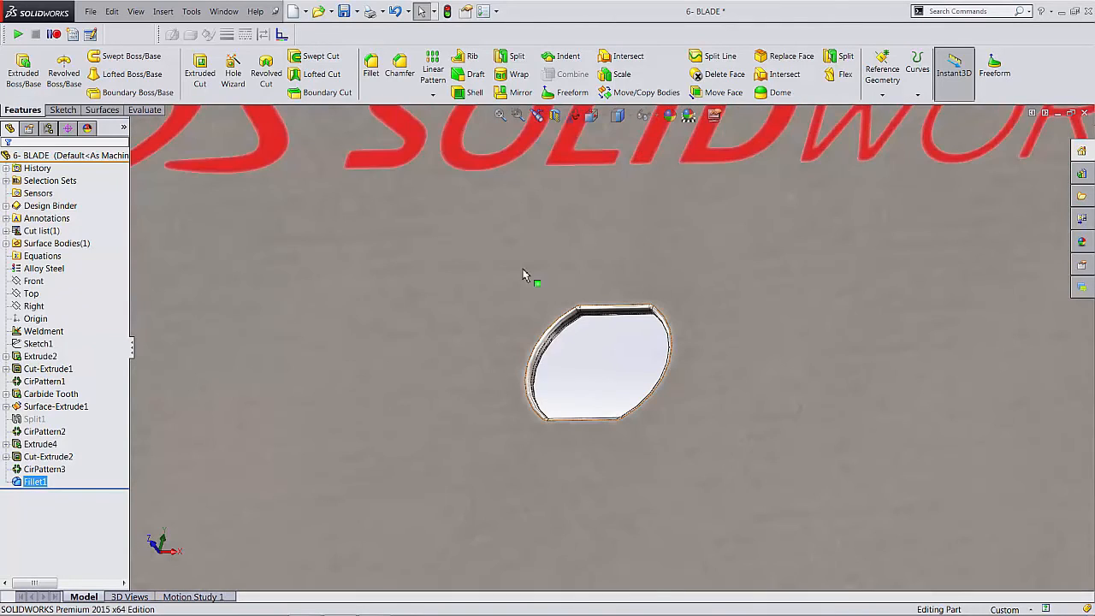
mouse_move(528, 270)
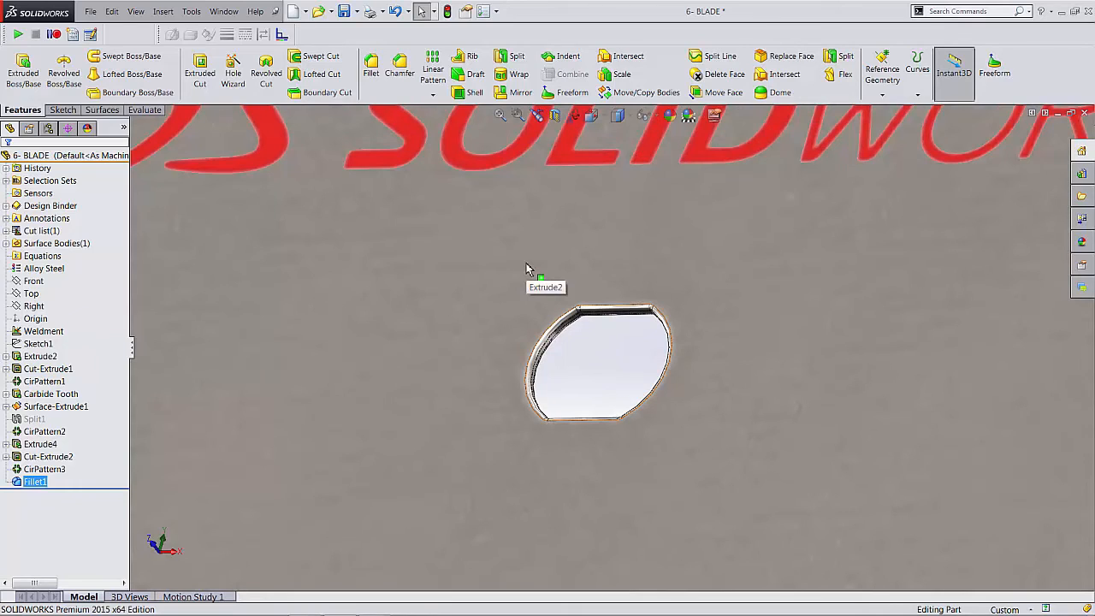
left_click(39, 356)
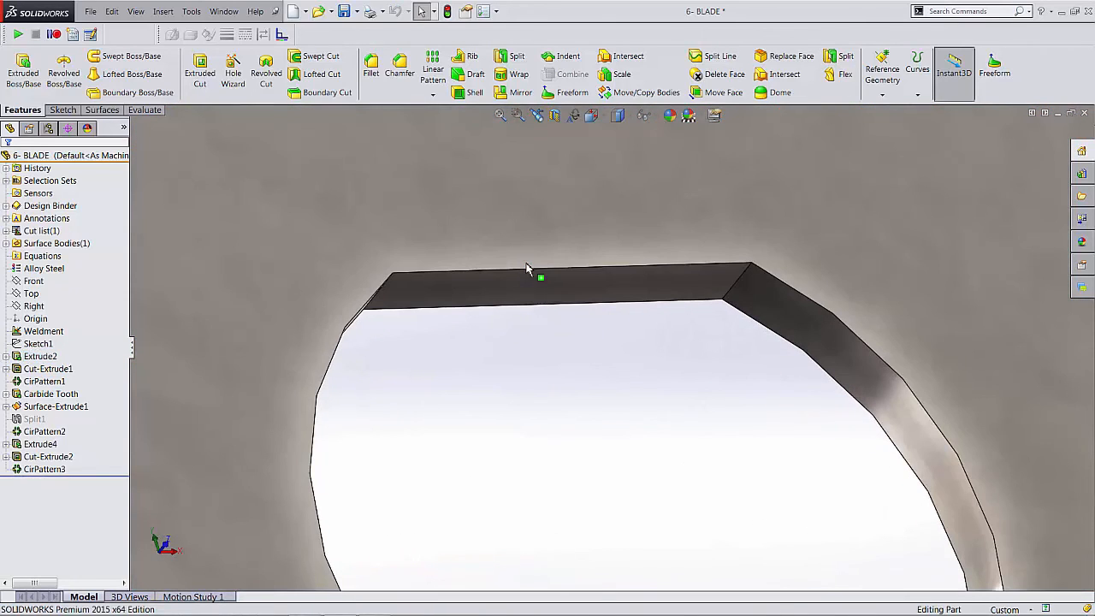
mouse_move(501, 306)
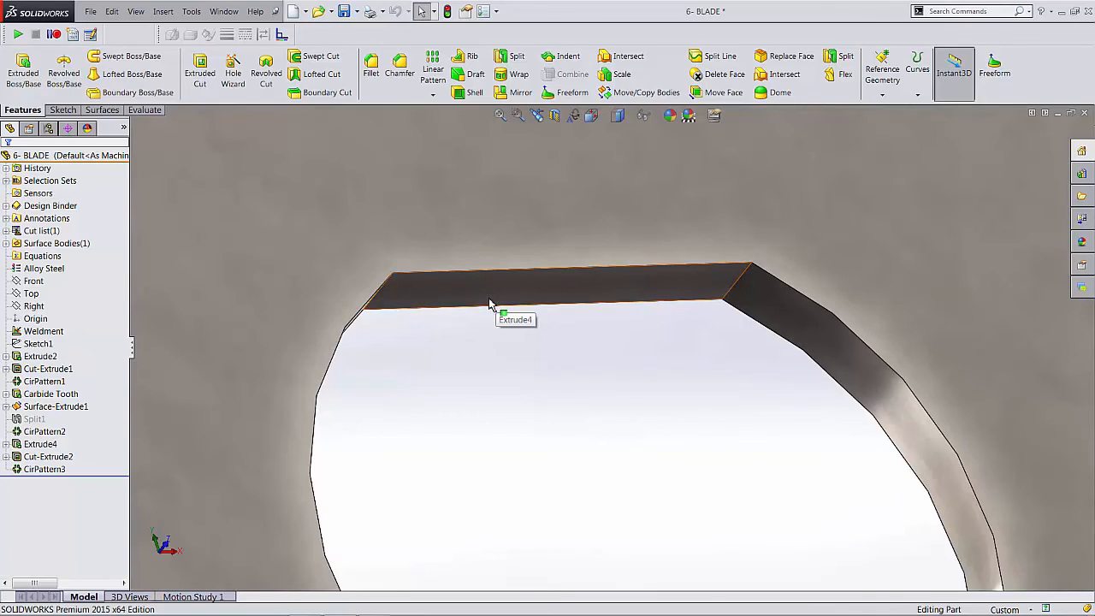
mouse_move(491, 305)
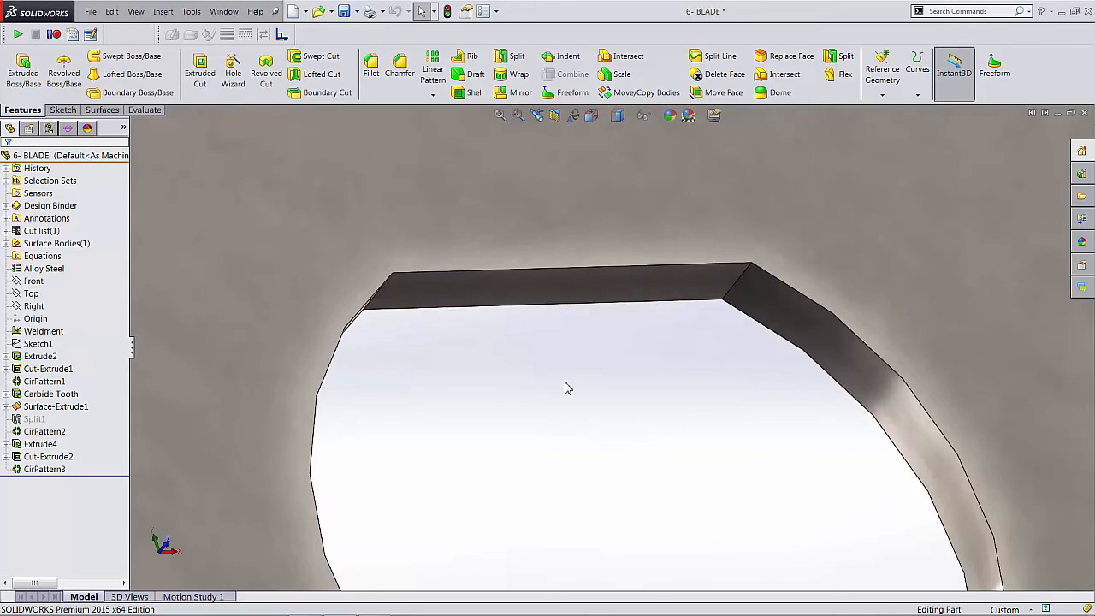
mouse_move(562, 393)
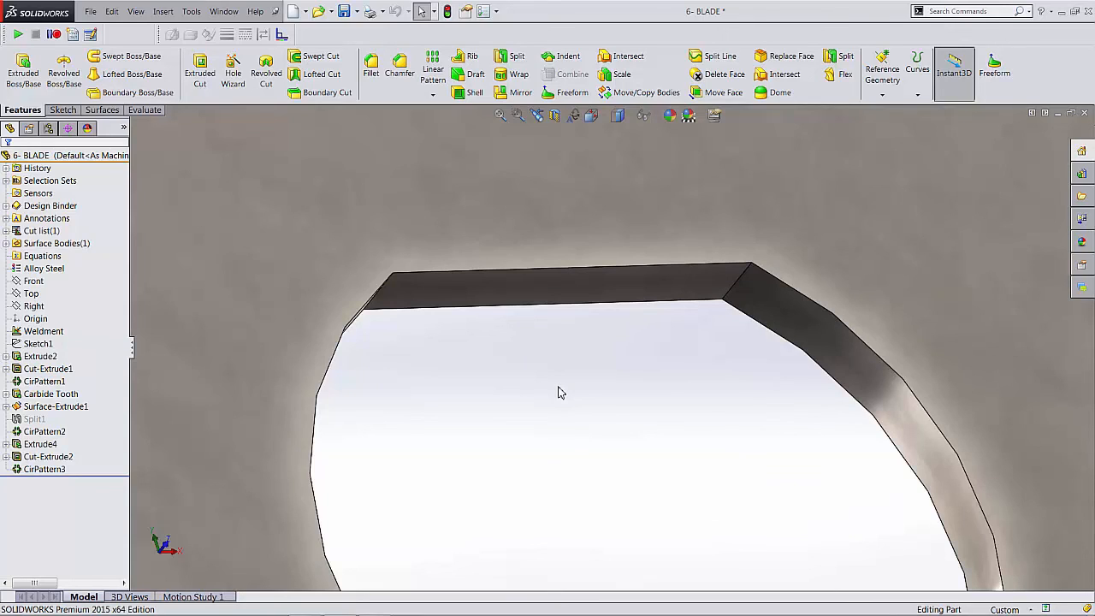
mouse_move(571, 395)
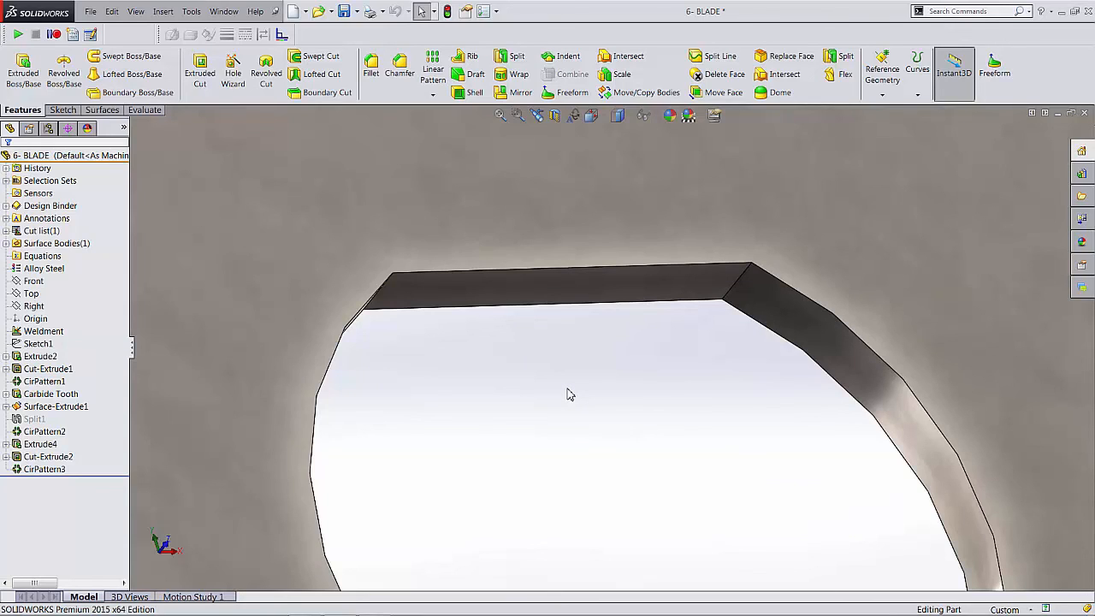